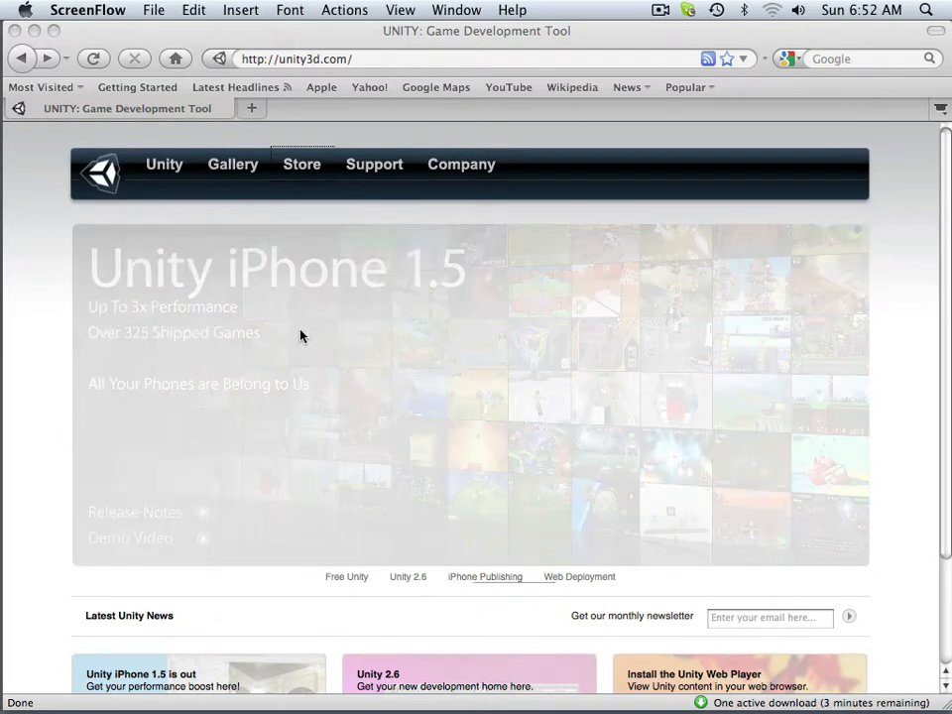
Step: Download the free Unity 2.6 disk image from the Unity website's Store page
{"action": "left_click", "coordinate": [579, 575]}
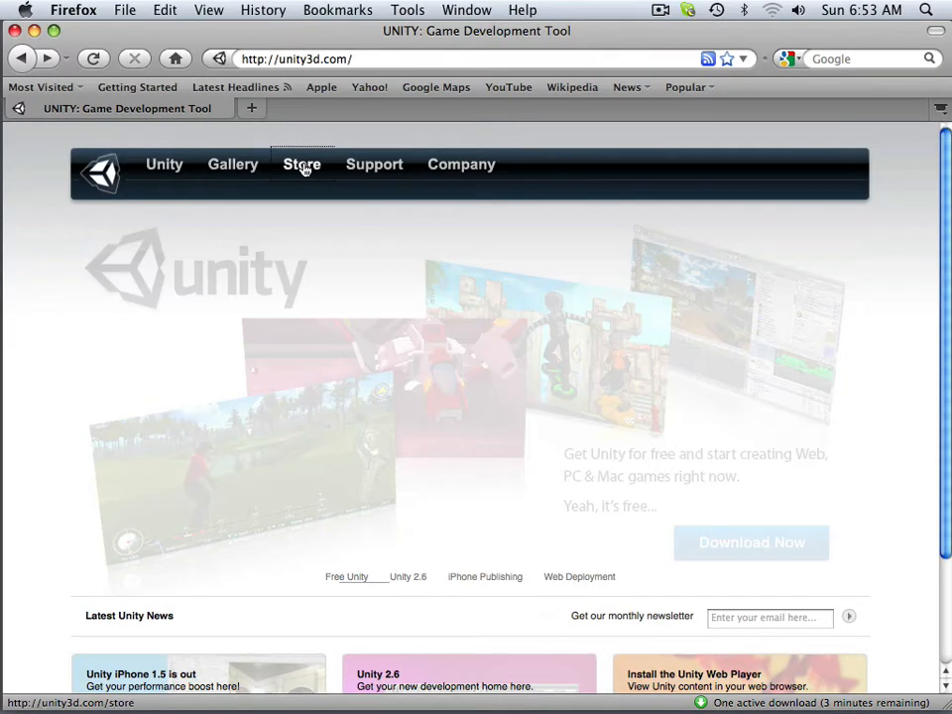
{"action": "left_click", "coordinate": [302, 163]}
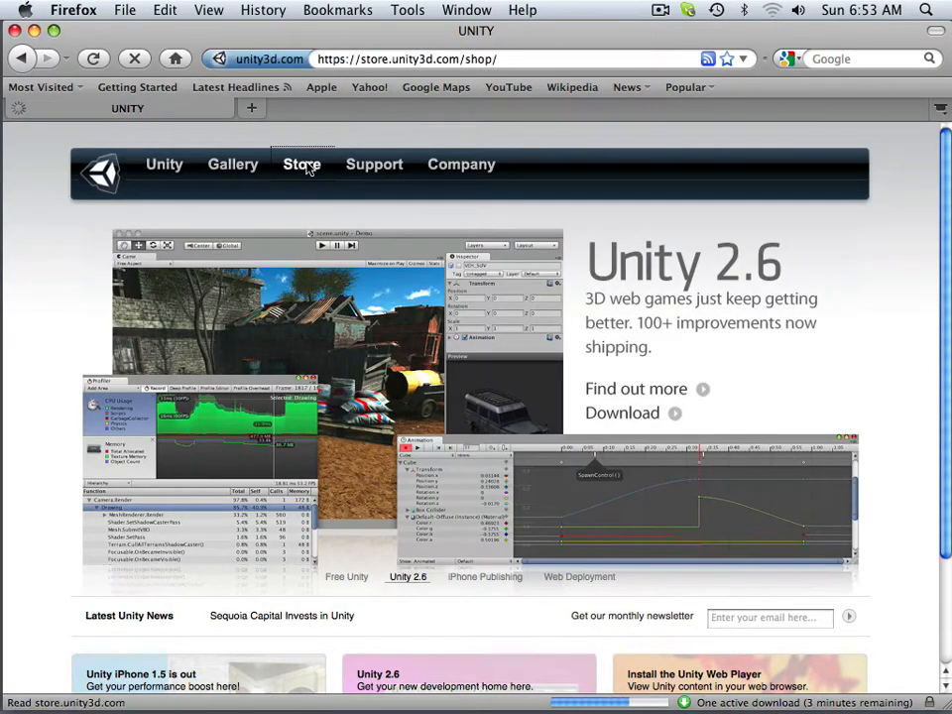
{"action": "left_click", "coordinate": [301, 163]}
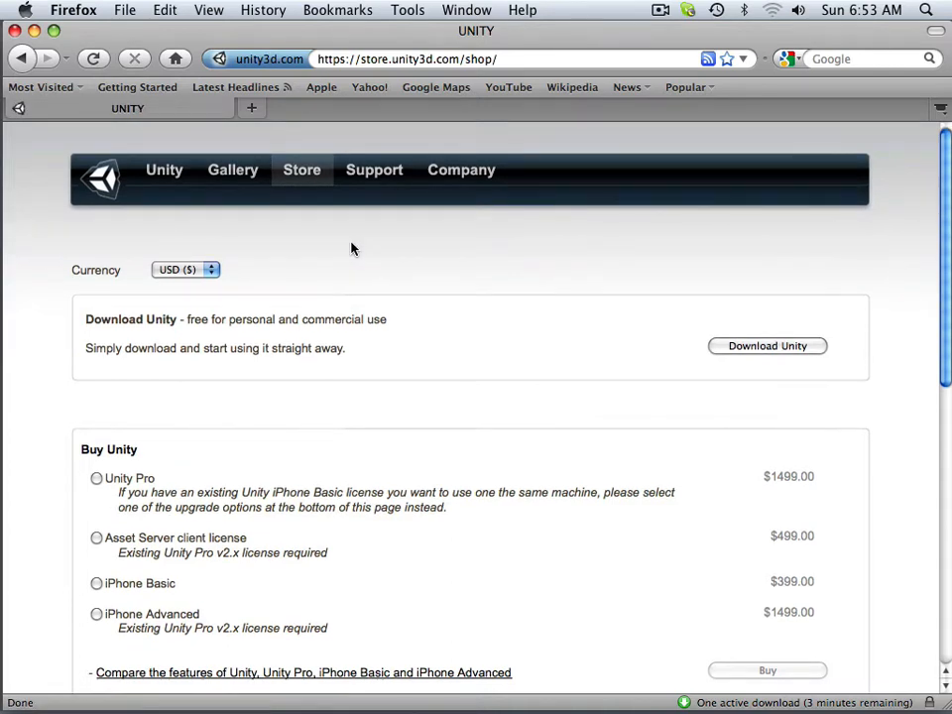
{"action": "mouse_move", "coordinate": [315, 308]}
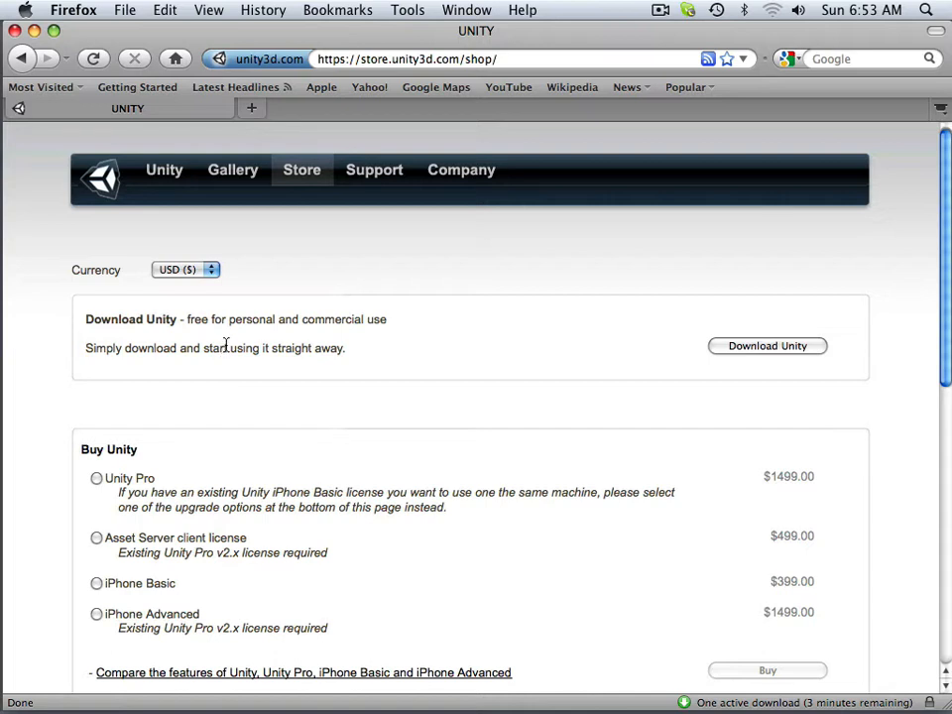
{"action": "mouse_move", "coordinate": [222, 345]}
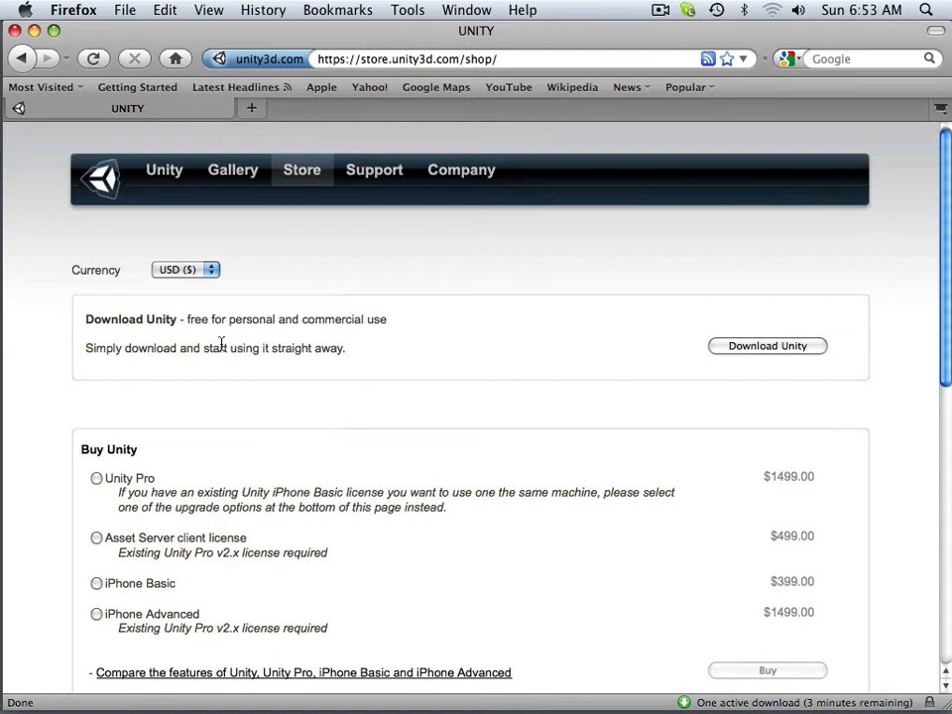
{"action": "mouse_move", "coordinate": [726, 362]}
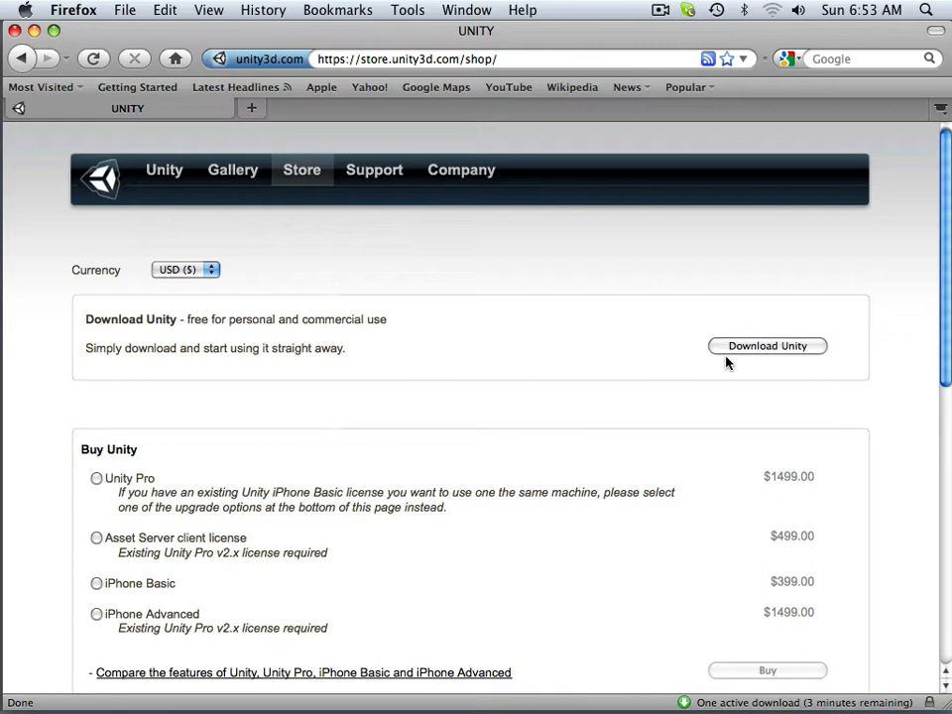
{"action": "mouse_move", "coordinate": [793, 347]}
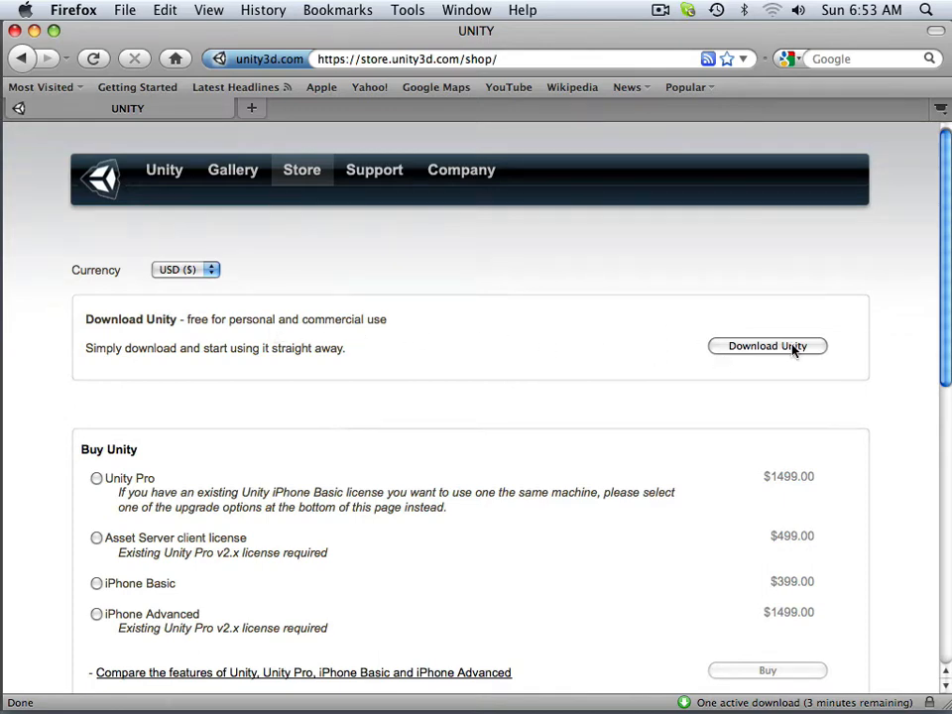
{"action": "left_click", "coordinate": [766, 345]}
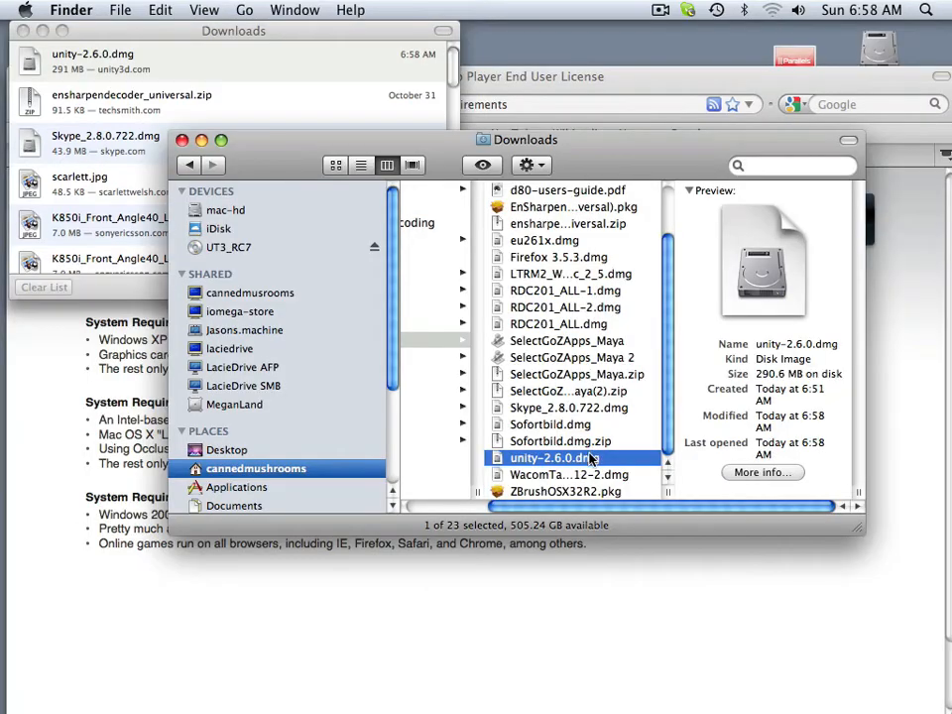
Step: Mount unity-2.6.0.dmg from Downloads and launch the Unity.mpkg installer package
{"action": "double_click", "coordinate": [556, 456]}
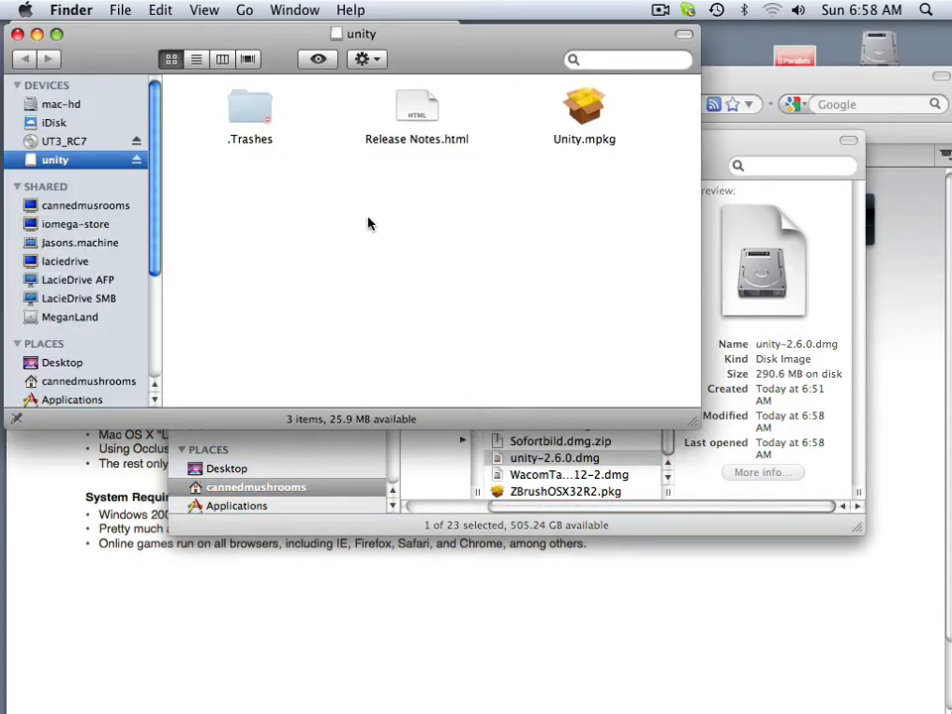
{"action": "left_click", "coordinate": [583, 107]}
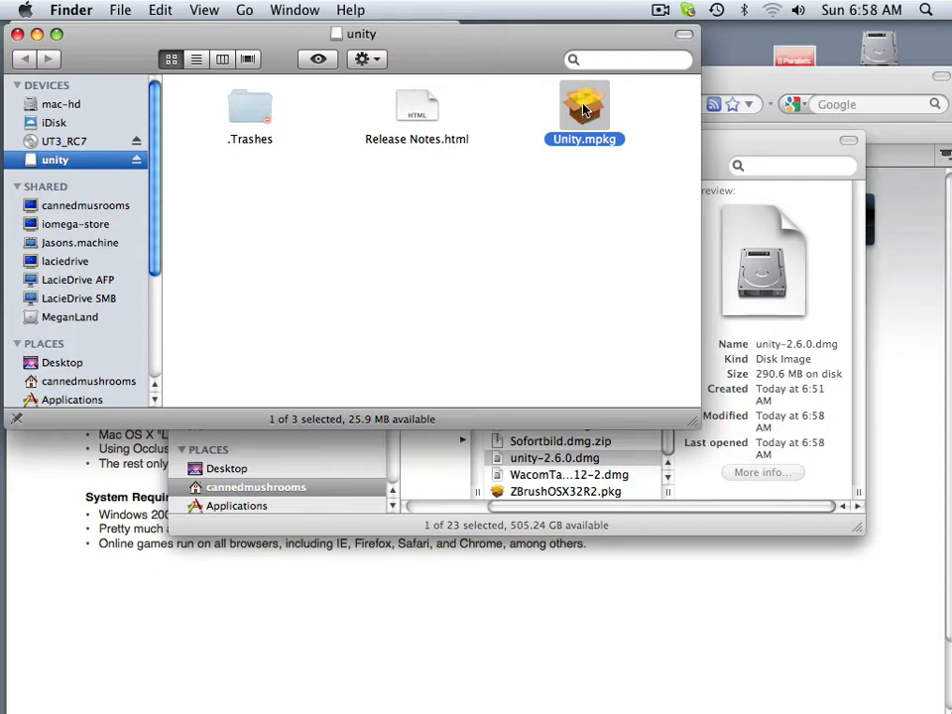
{"action": "double_click", "coordinate": [584, 107]}
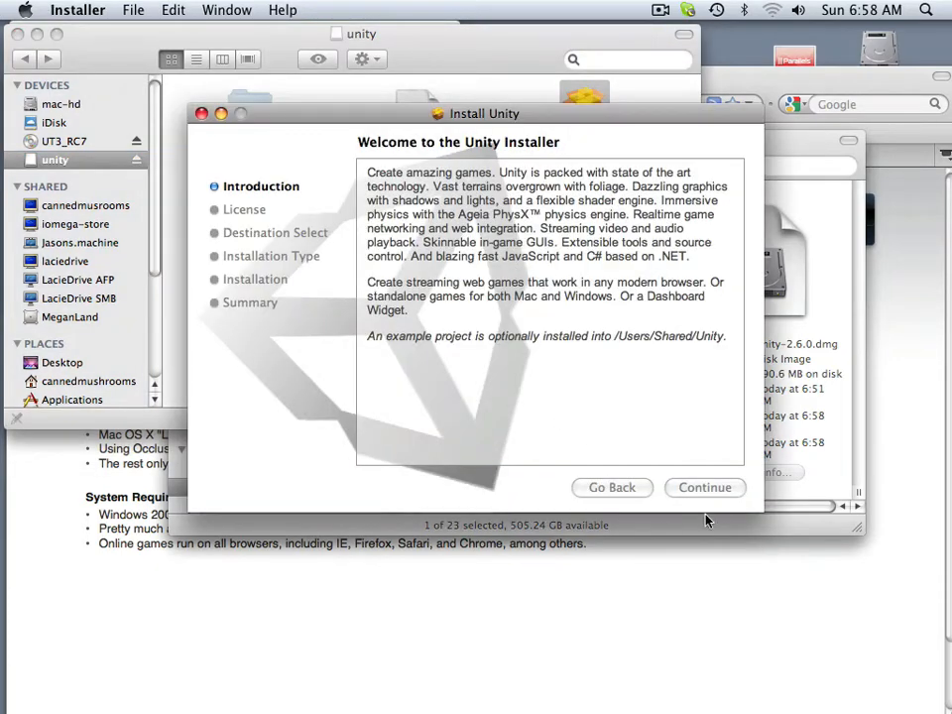
Step: Proceed through the installer welcome and accept the Unity software license agreement
{"action": "left_click", "coordinate": [704, 487]}
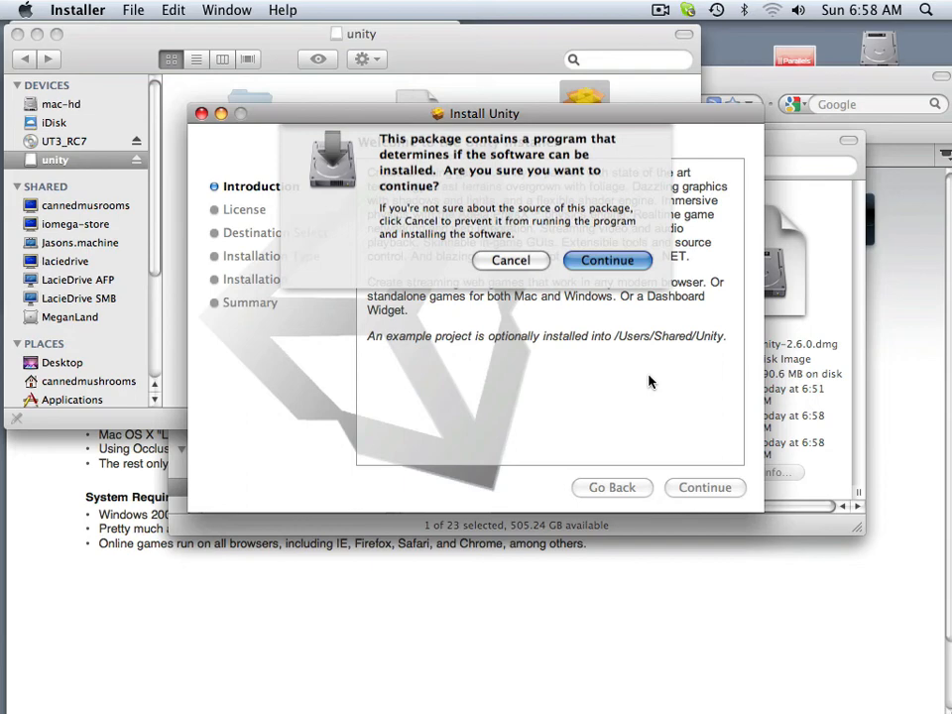
{"action": "left_click", "coordinate": [607, 260]}
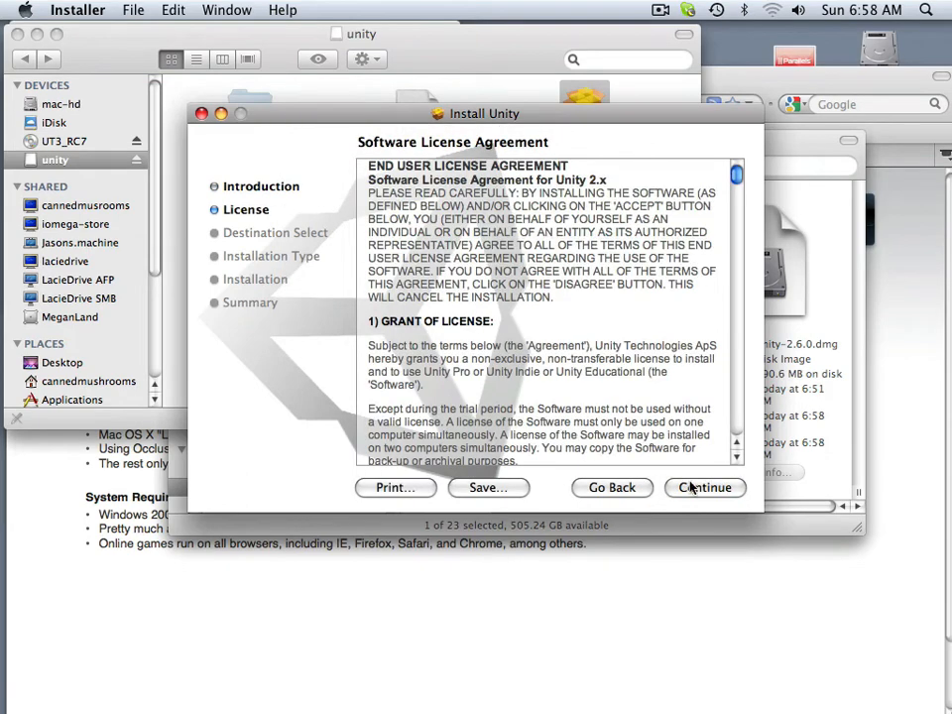
{"action": "left_click", "coordinate": [704, 488]}
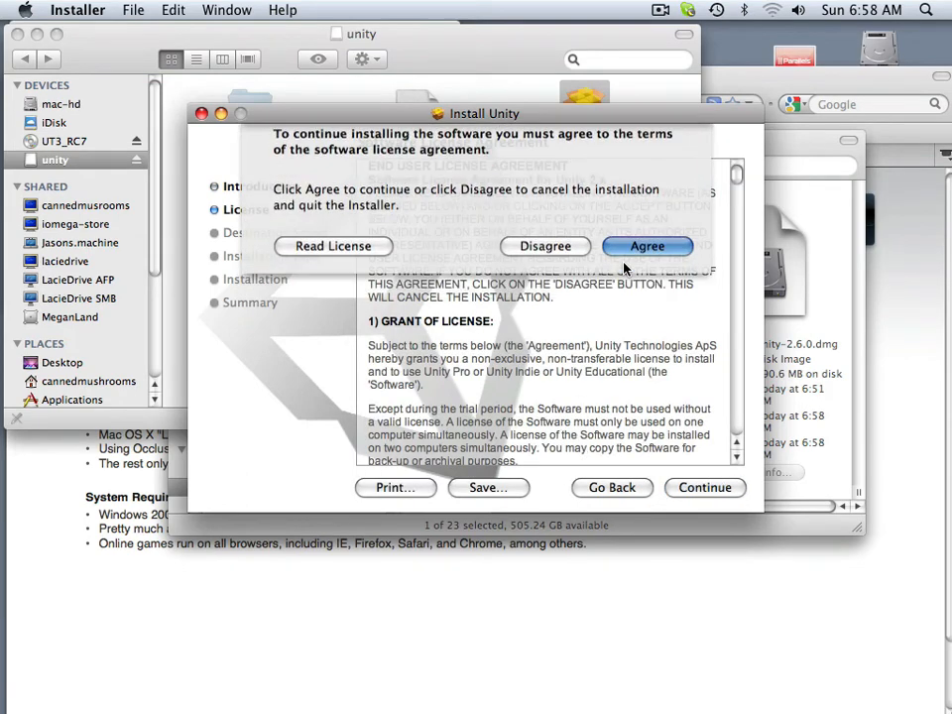
{"action": "left_click", "coordinate": [647, 245]}
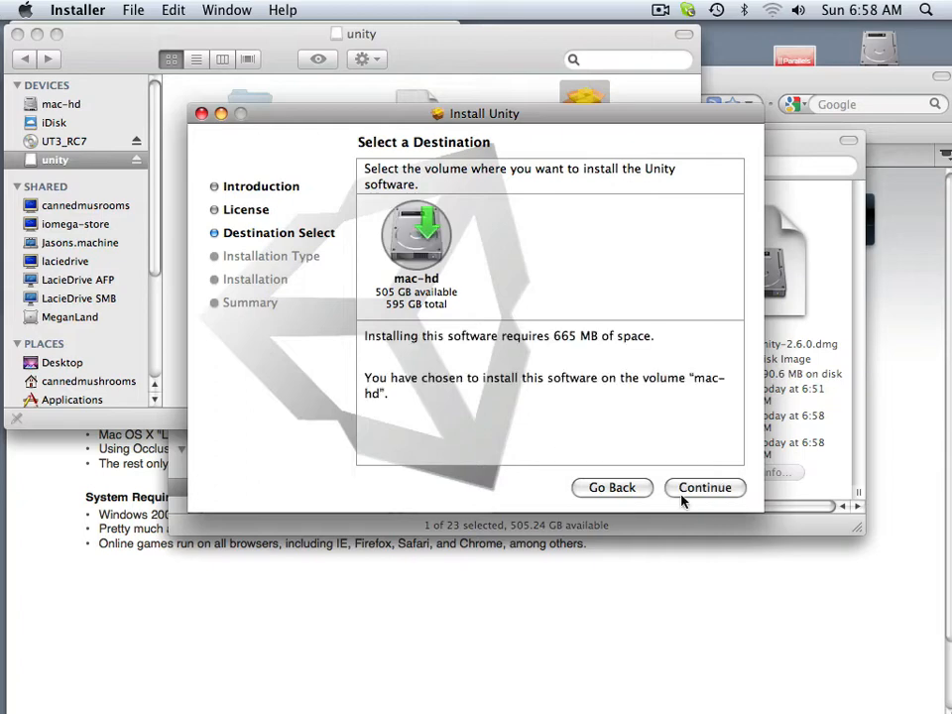
Step: Run the standard Unity installation onto mac-hd, authorising with the administrator password
{"action": "left_click", "coordinate": [704, 488]}
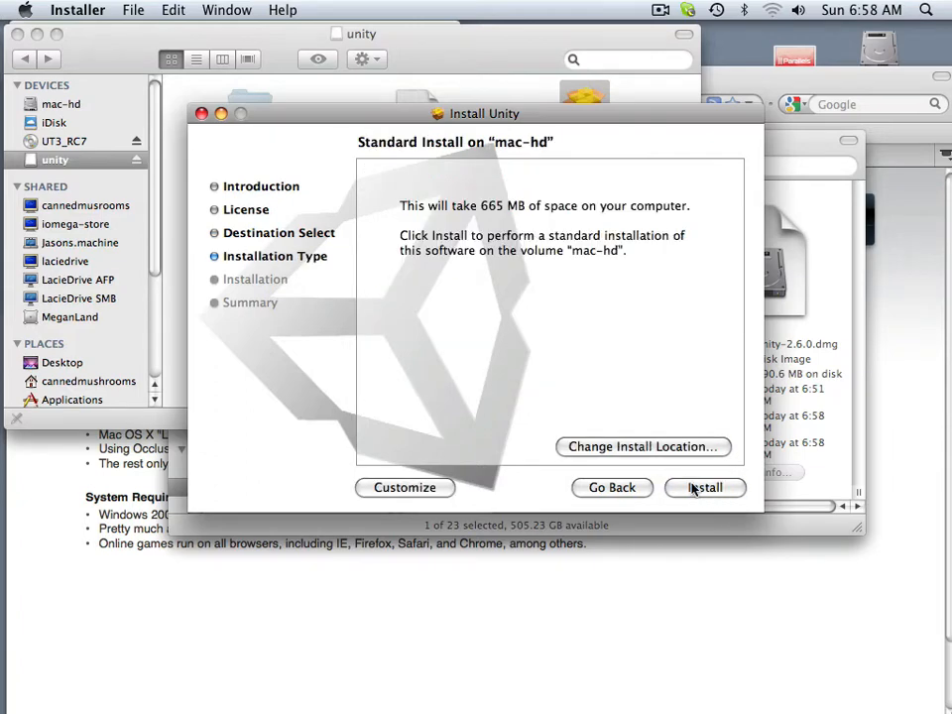
{"action": "left_click", "coordinate": [704, 488]}
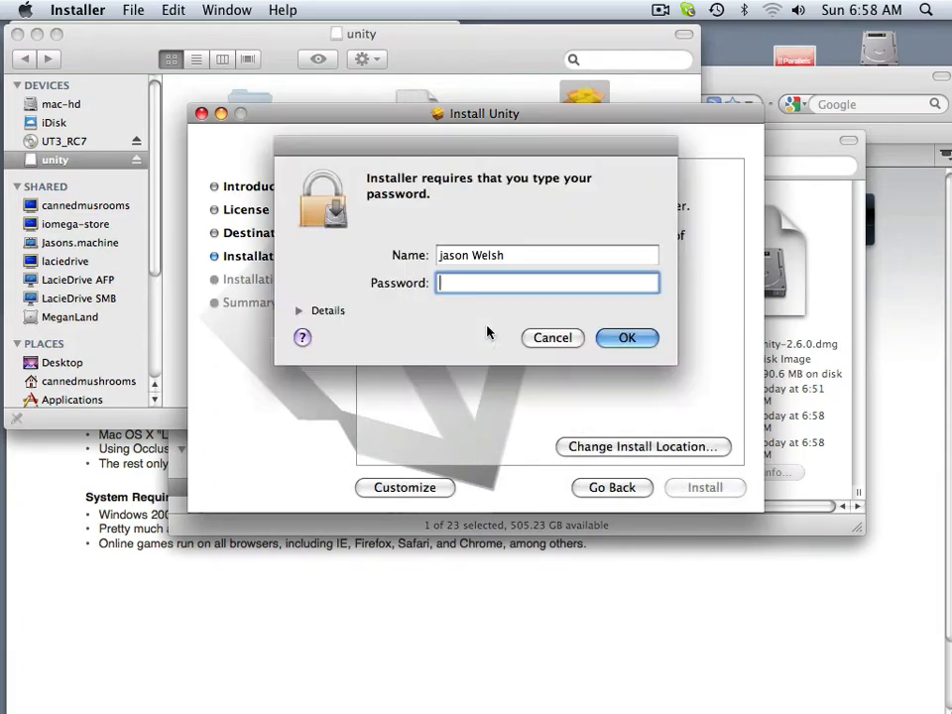
{"action": "left_click", "coordinate": [547, 282]}
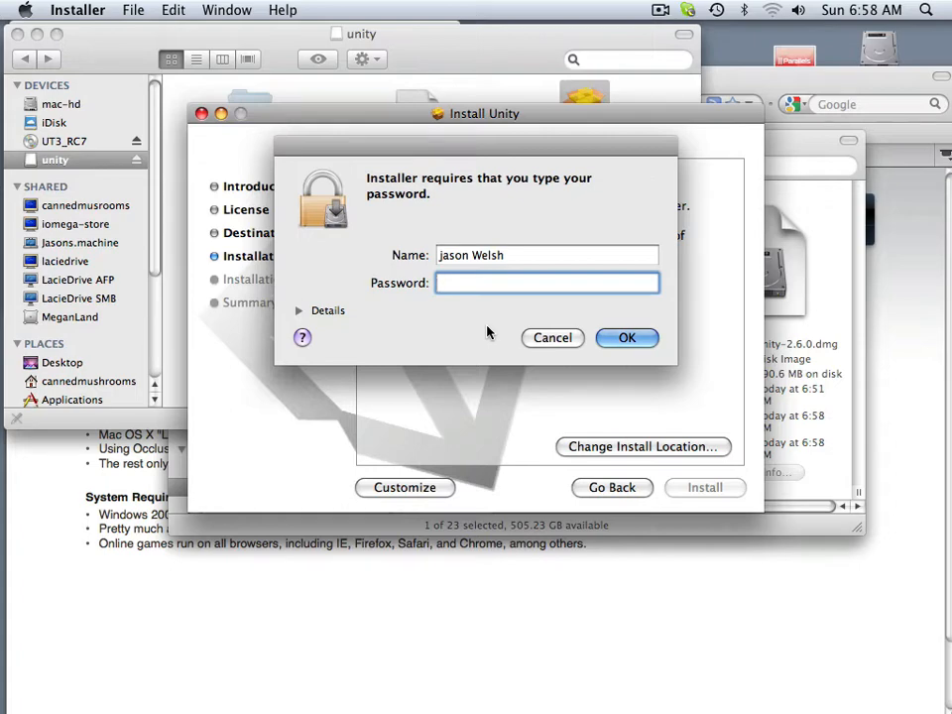
{"action": "left_click", "coordinate": [627, 337]}
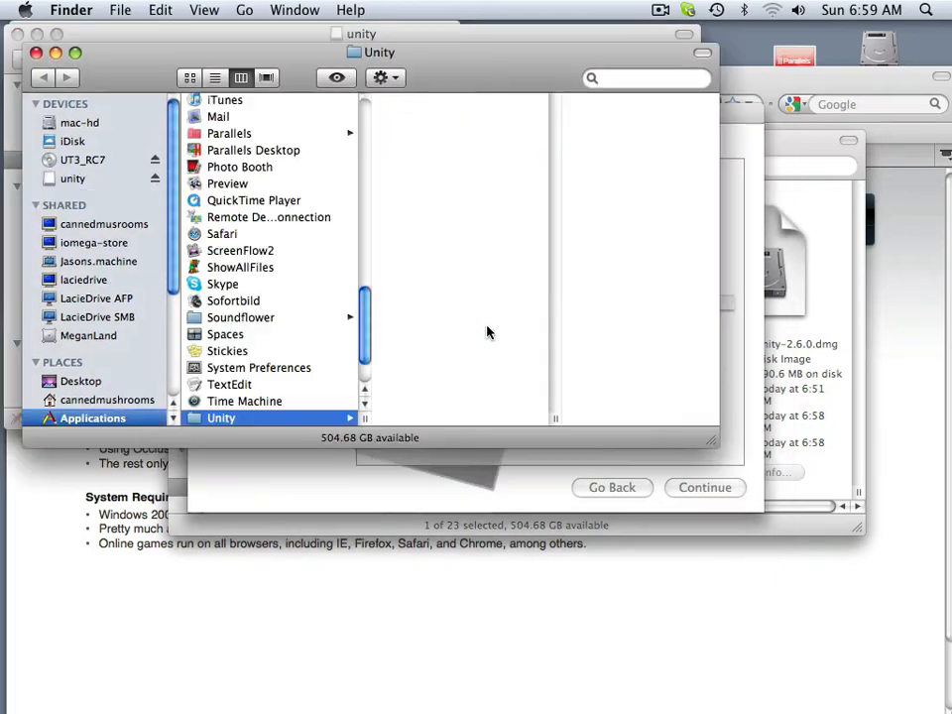
Step: Launch the Unity 2.6.0 app from the Unity folder in Applications
{"action": "left_click", "coordinate": [222, 416]}
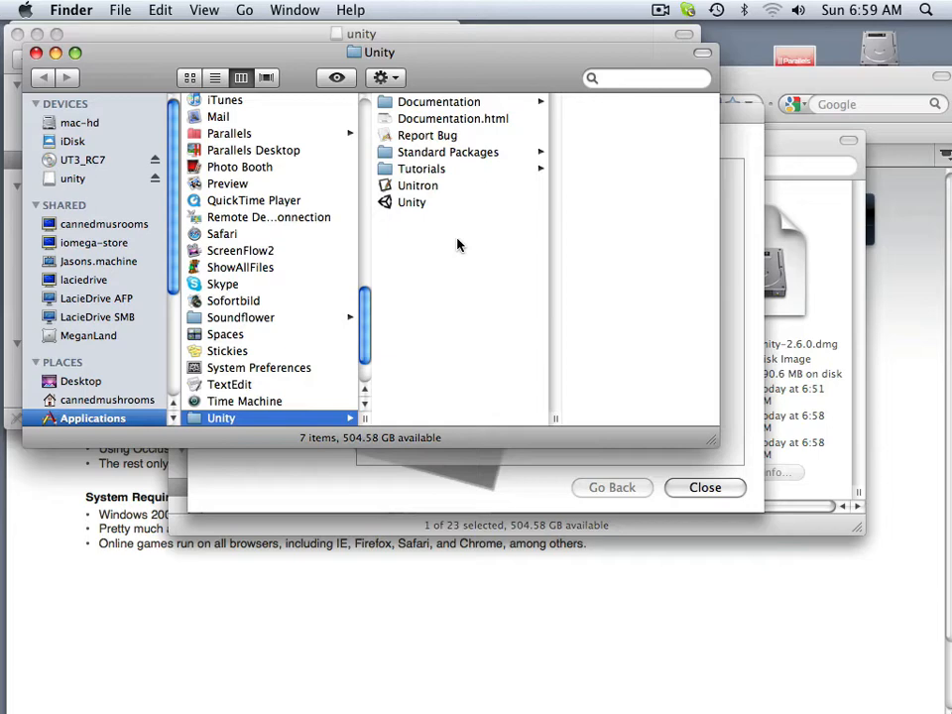
{"action": "left_click", "coordinate": [413, 202]}
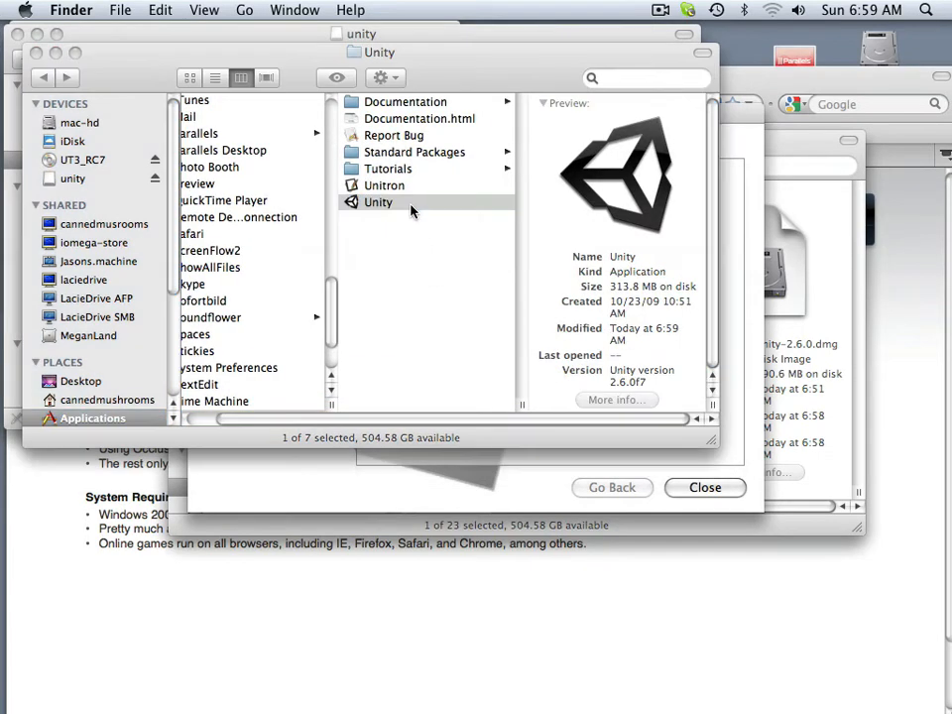
{"action": "double_click", "coordinate": [378, 203]}
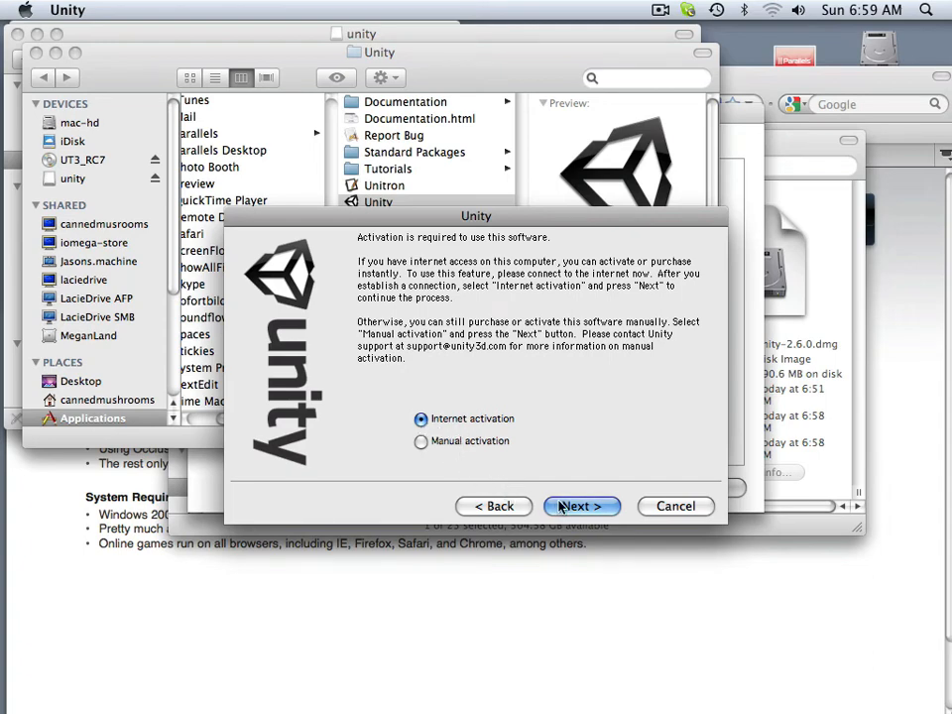
Step: Continue with Internet activation so the online licence page loads in Firefox
{"action": "left_click", "coordinate": [582, 506]}
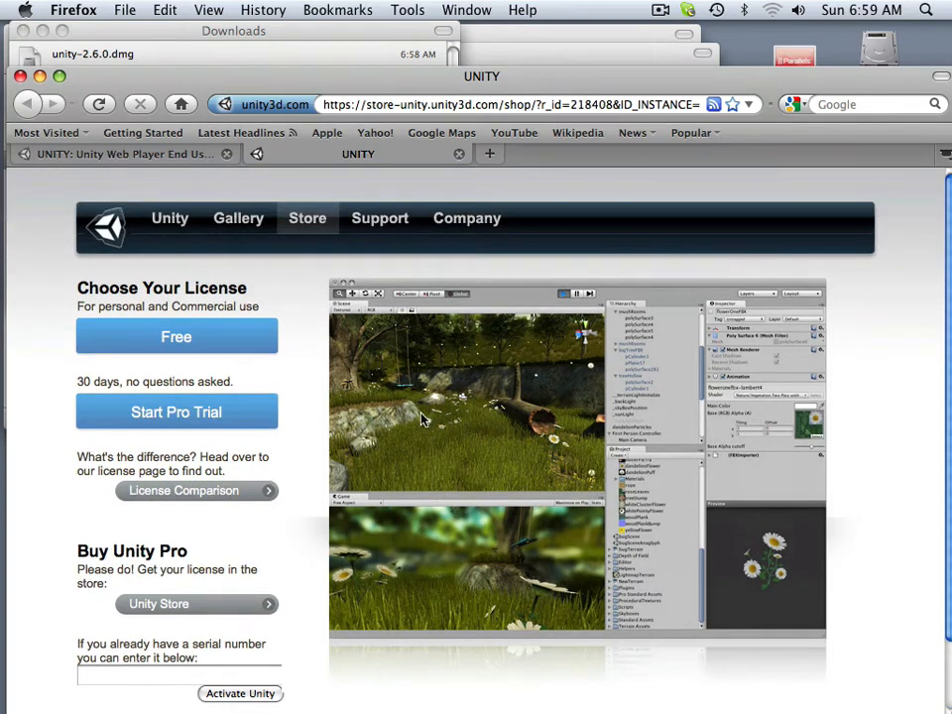
{"action": "mouse_move", "coordinate": [307, 395]}
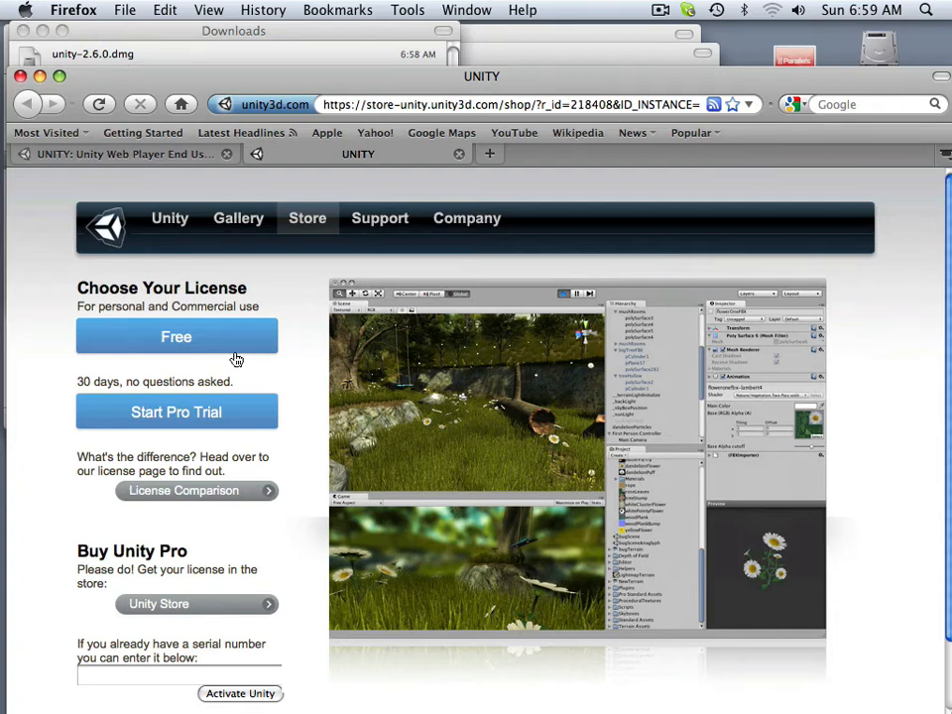
Step: Choose the Free licence on Unity's Choose Your License web page
{"action": "left_click", "coordinate": [176, 337]}
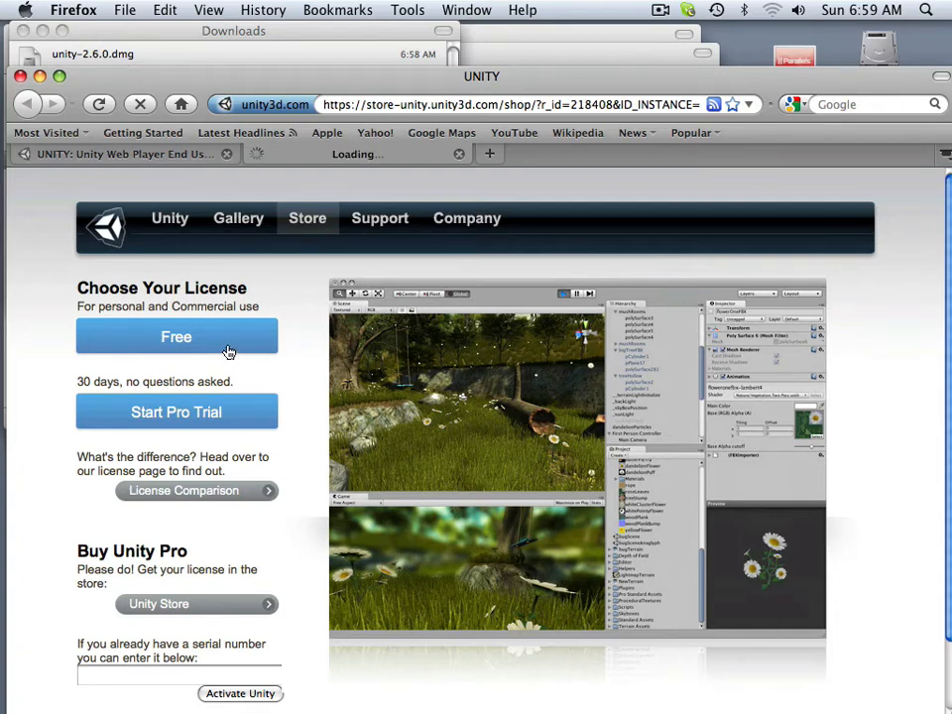
{"action": "left_click", "coordinate": [174, 338]}
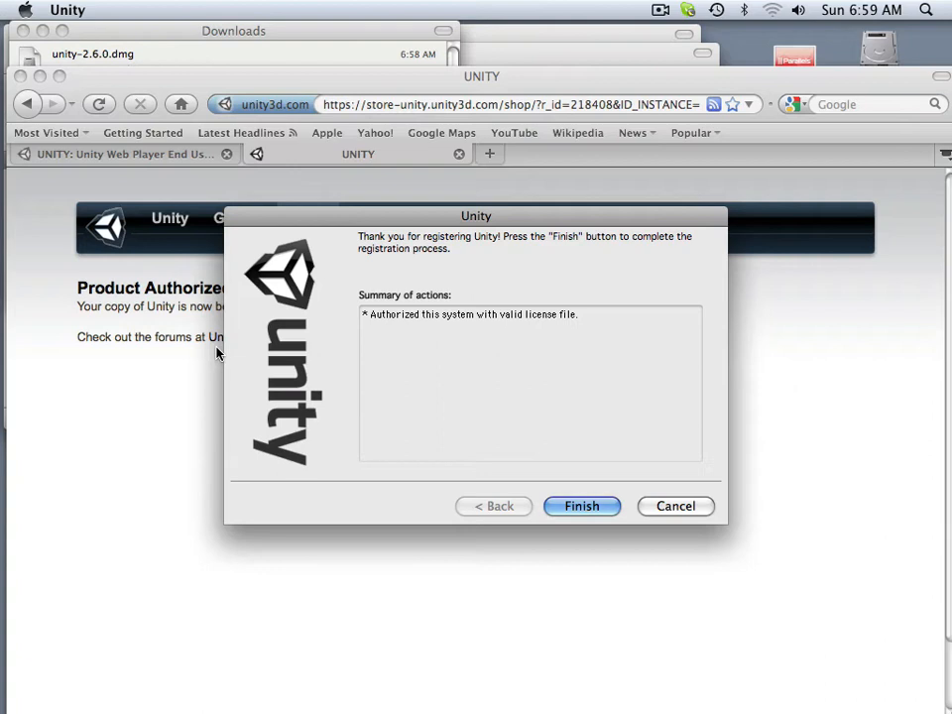
{"action": "mouse_move", "coordinate": [341, 417]}
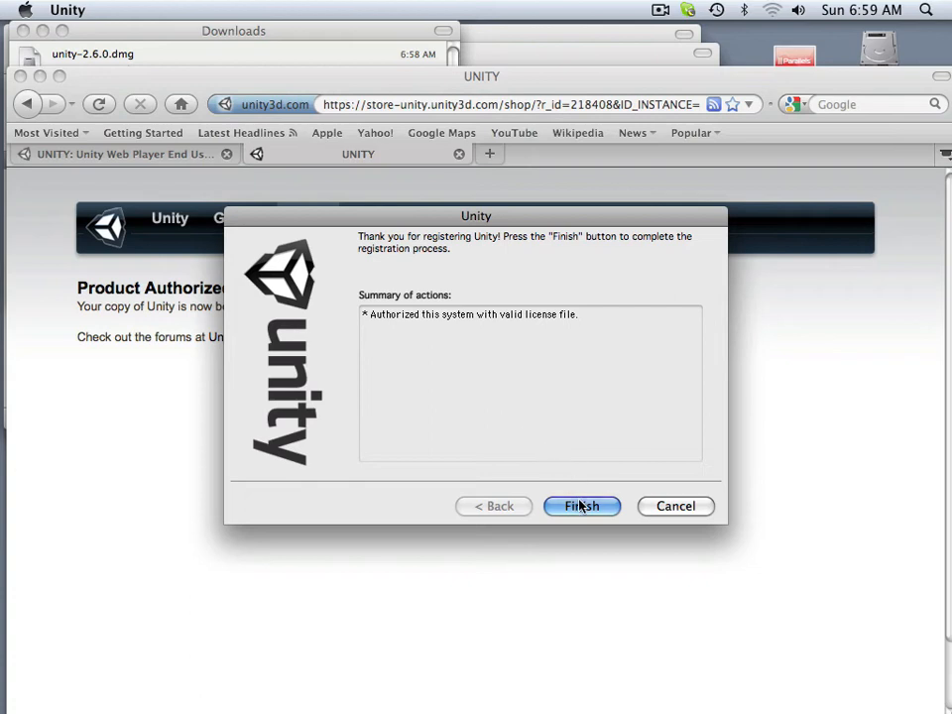
Step: Finish Unity registration so the Island Demo project loads in the editor
{"action": "left_click", "coordinate": [583, 505]}
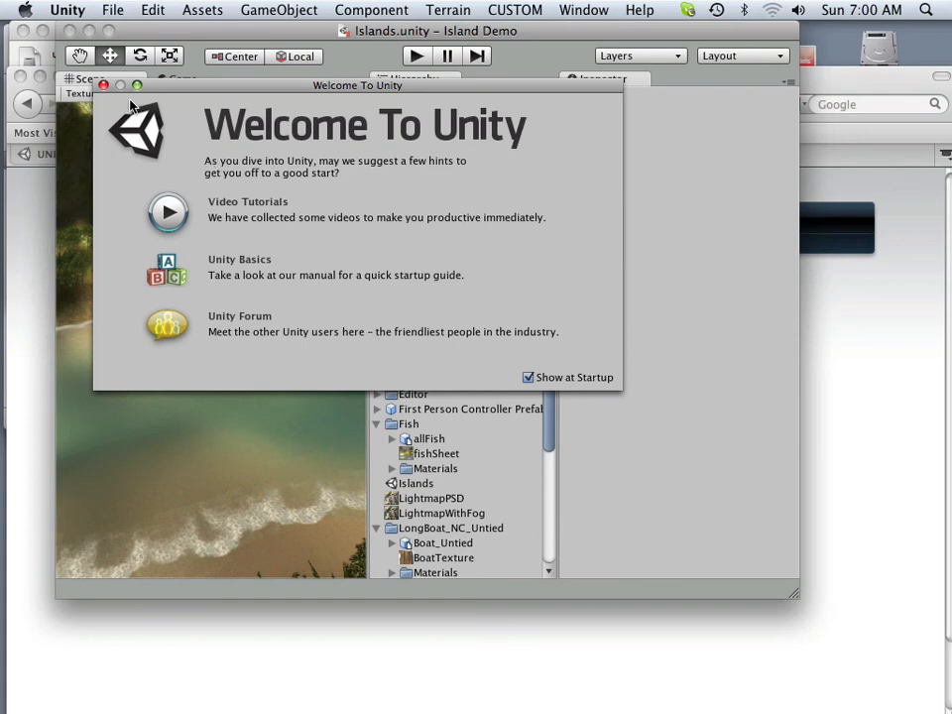
Step: Dismiss the Welcome To Unity window, leaving the Island Demo scene in view
{"action": "left_click", "coordinate": [103, 85]}
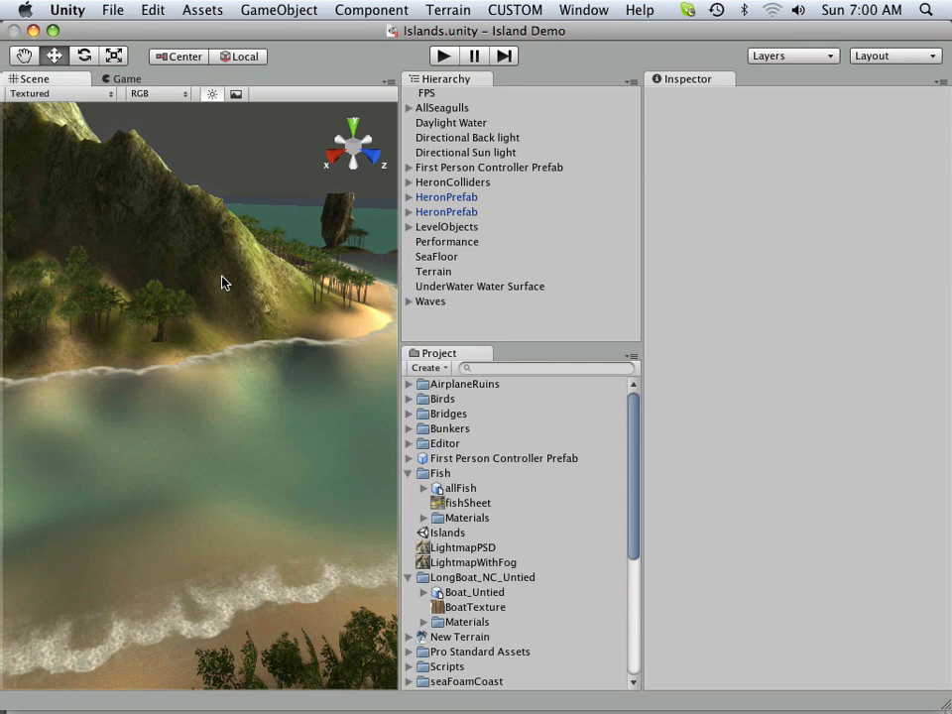
{"action": "mouse_move", "coordinate": [220, 278]}
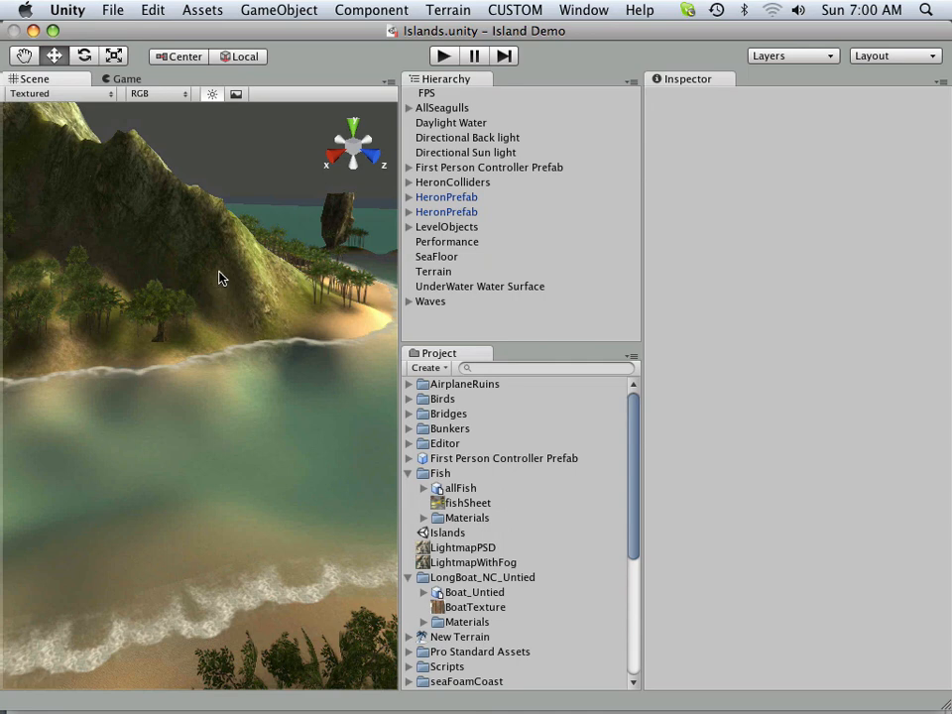